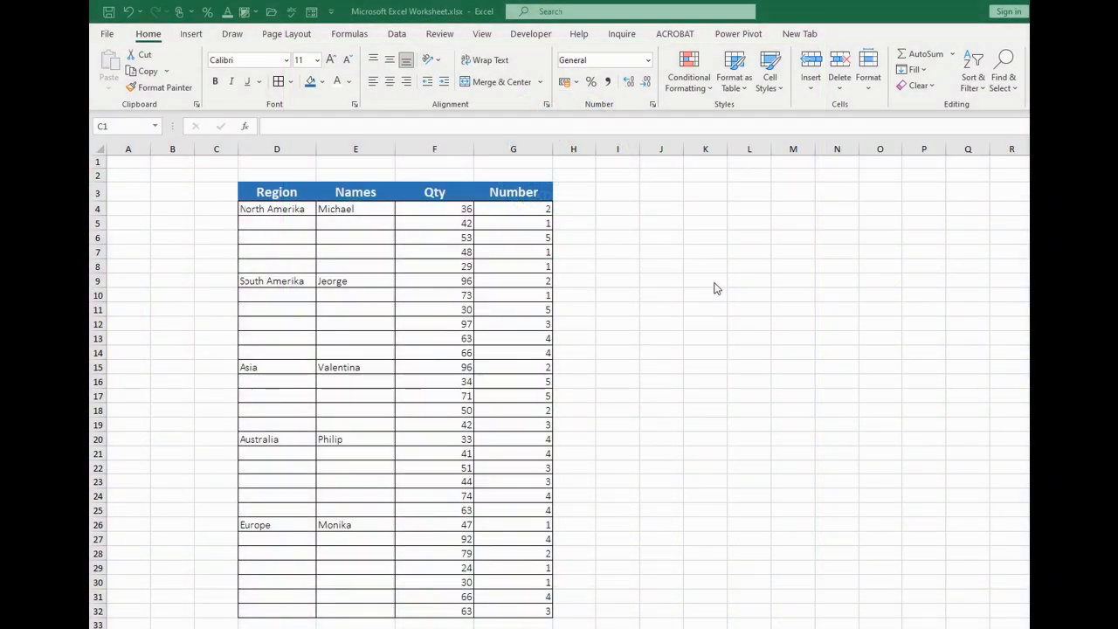
mouse_move(488, 311)
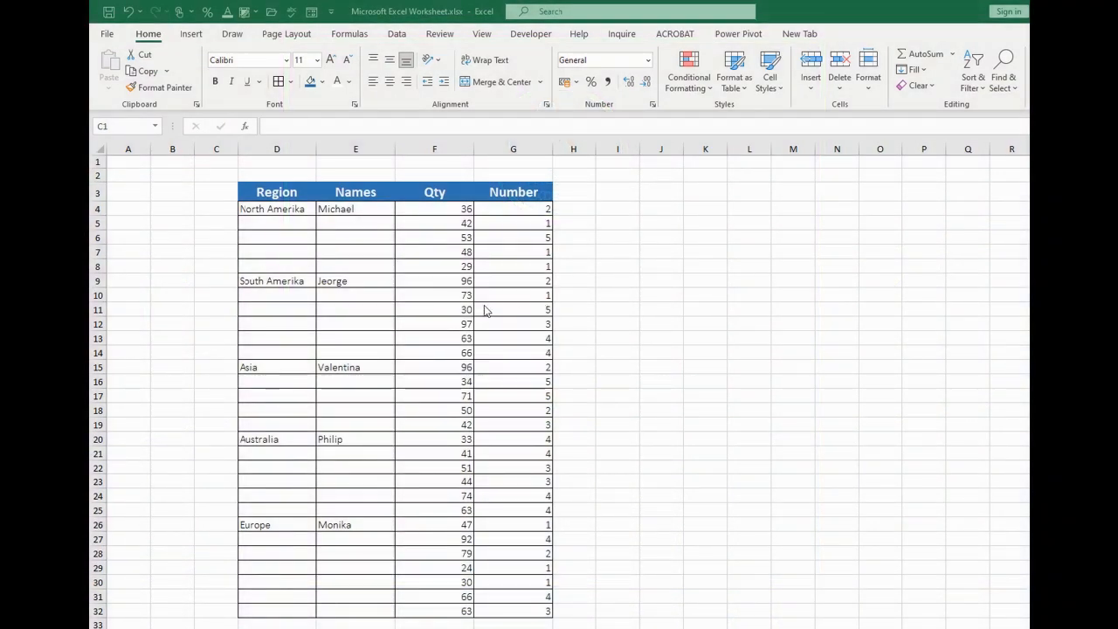
- Fill North Amerika down rows 4–8 and South Amerika down rows 9–14
left_click(216, 162)
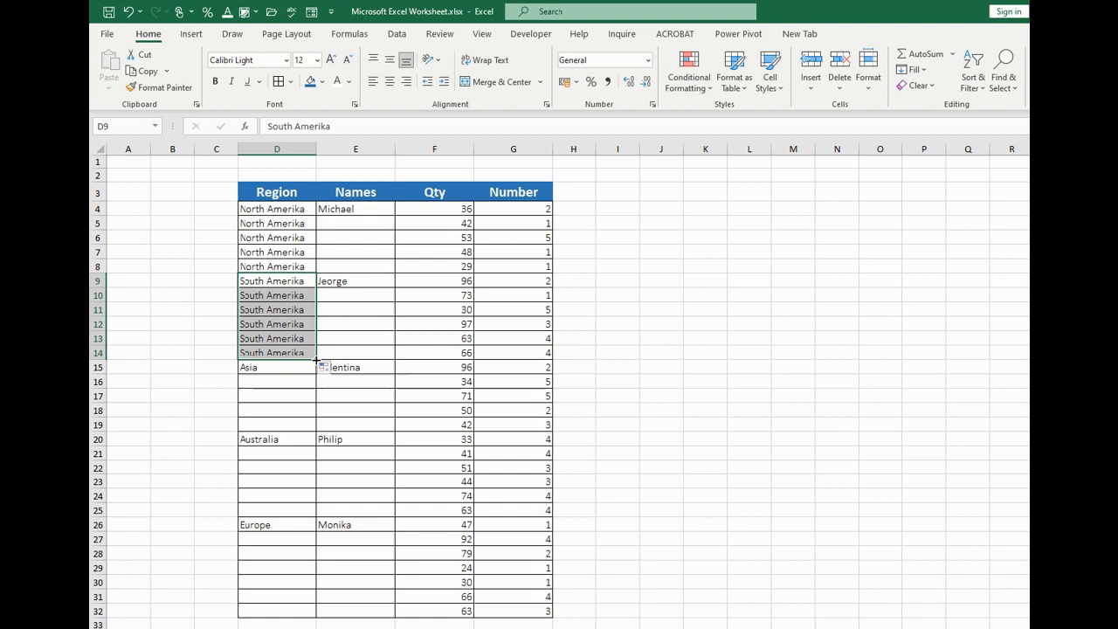
mouse_move(609, 222)
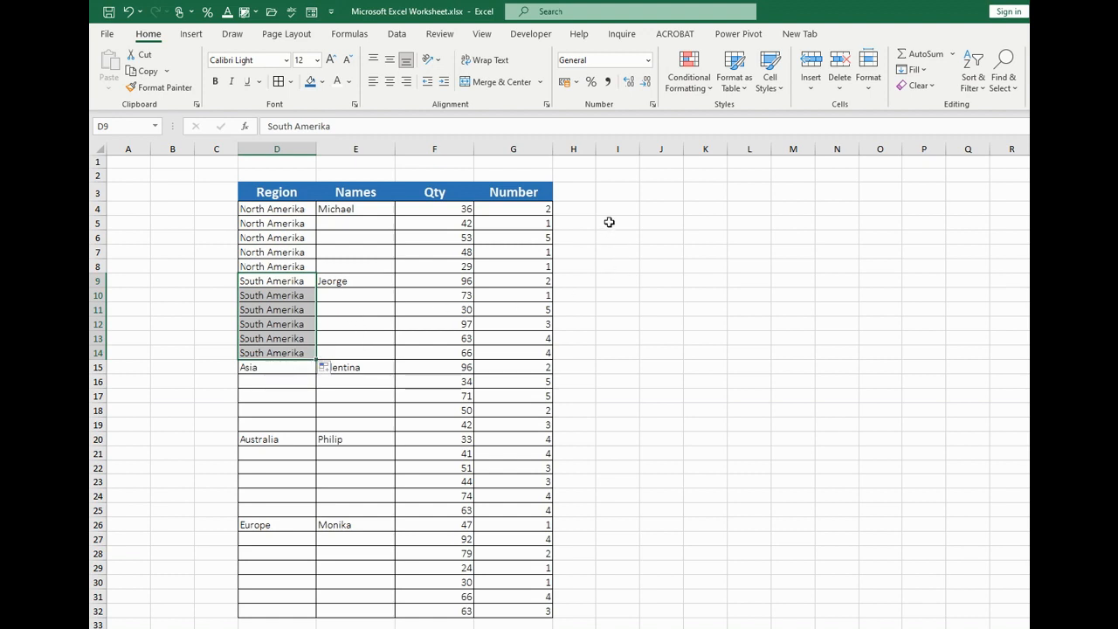
left_click(277, 223)
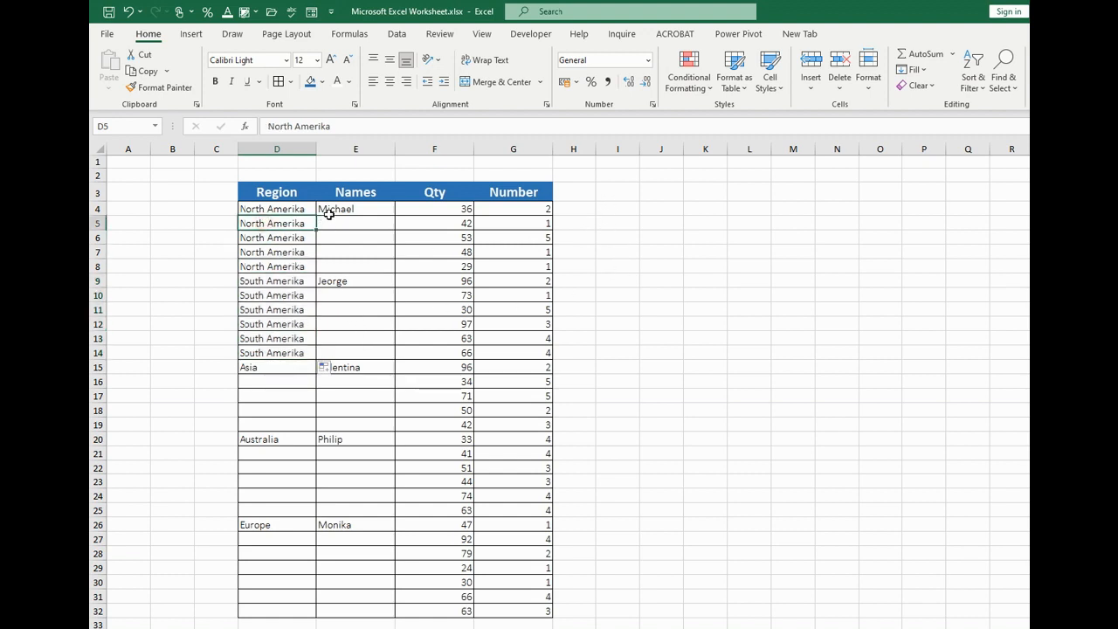
left_click(661, 223)
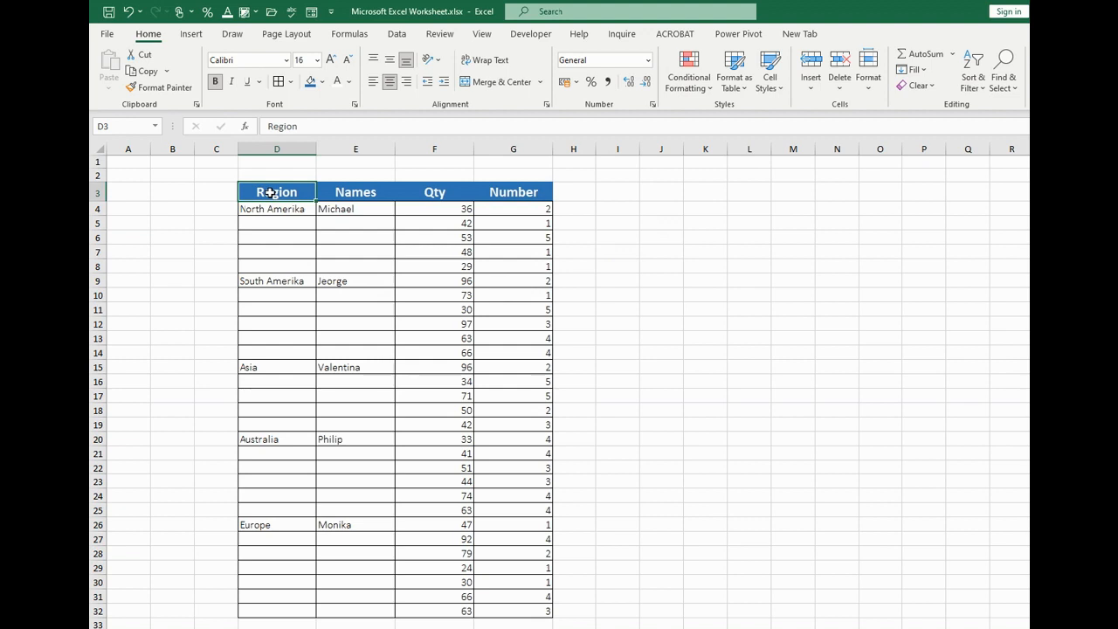
- Select the whole table with Ctrl+A and choose Blanks under Go To Special
key("ctrl+a")
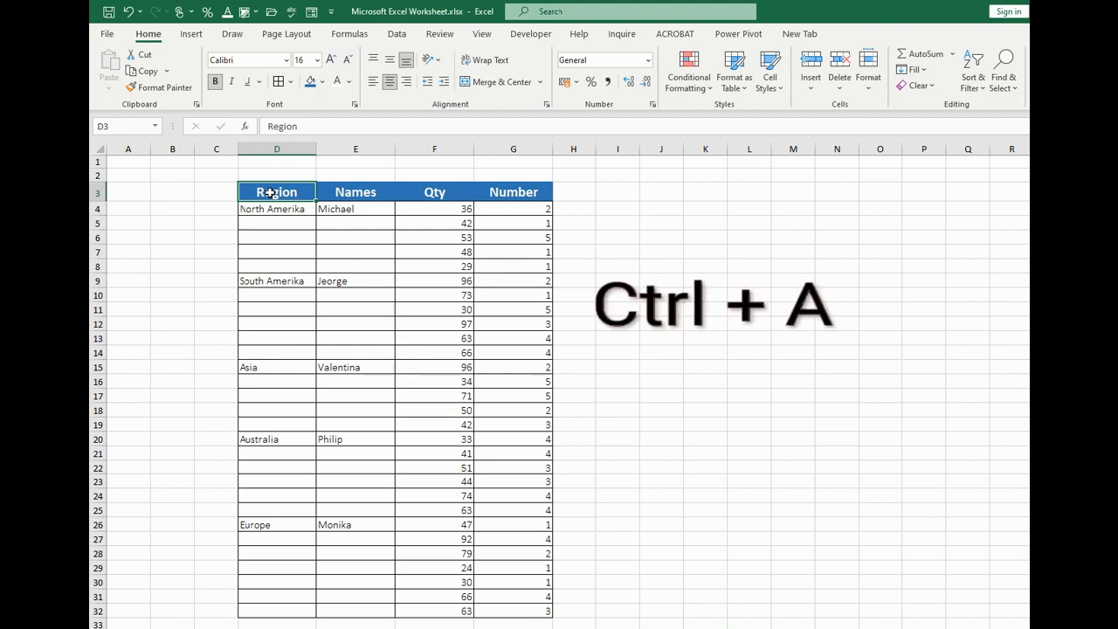
key("ctrl+a")
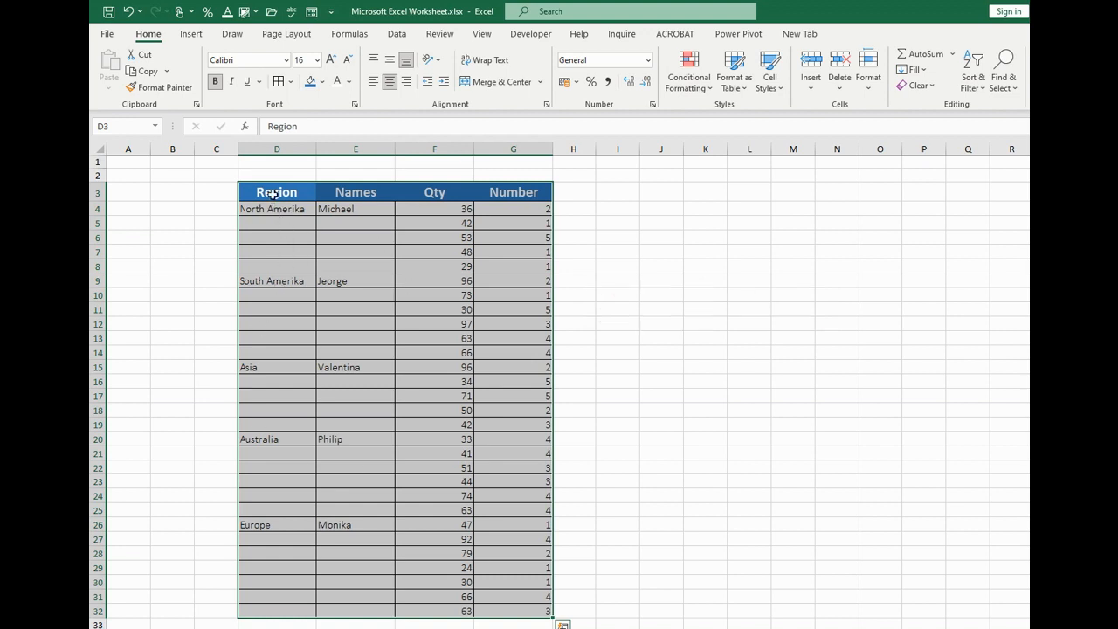
key("ctrl+g")
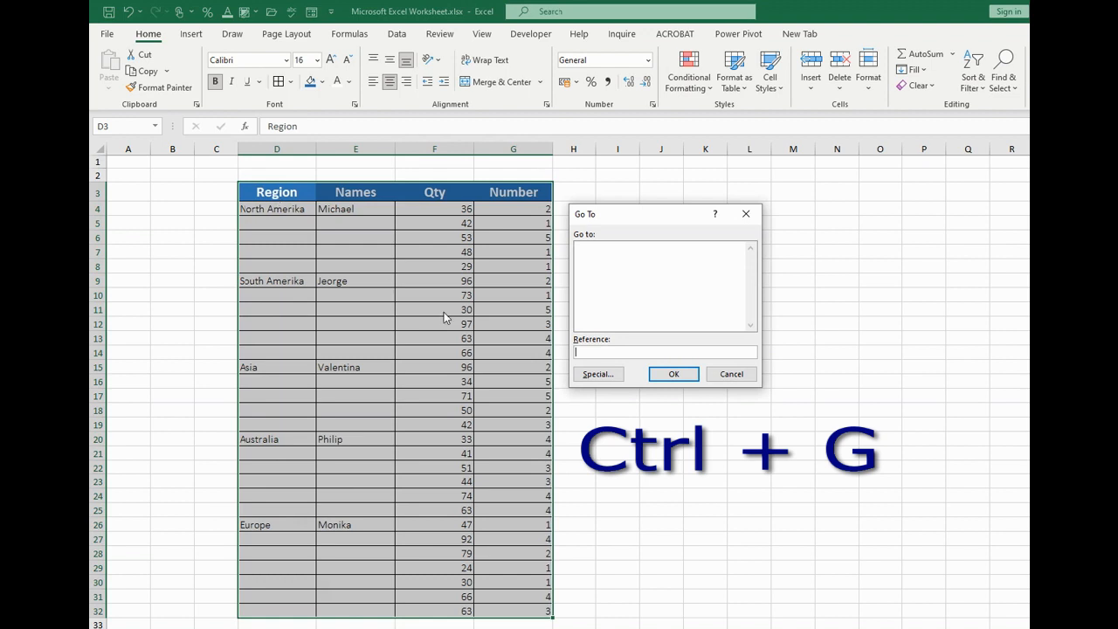
mouse_move(598, 373)
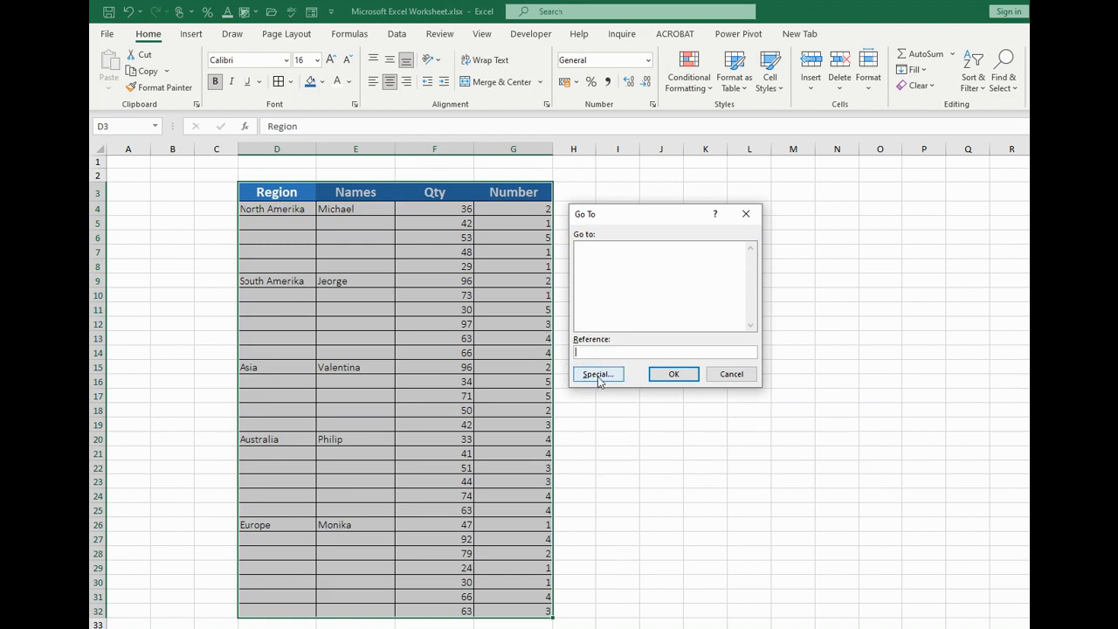
left_click(598, 373)
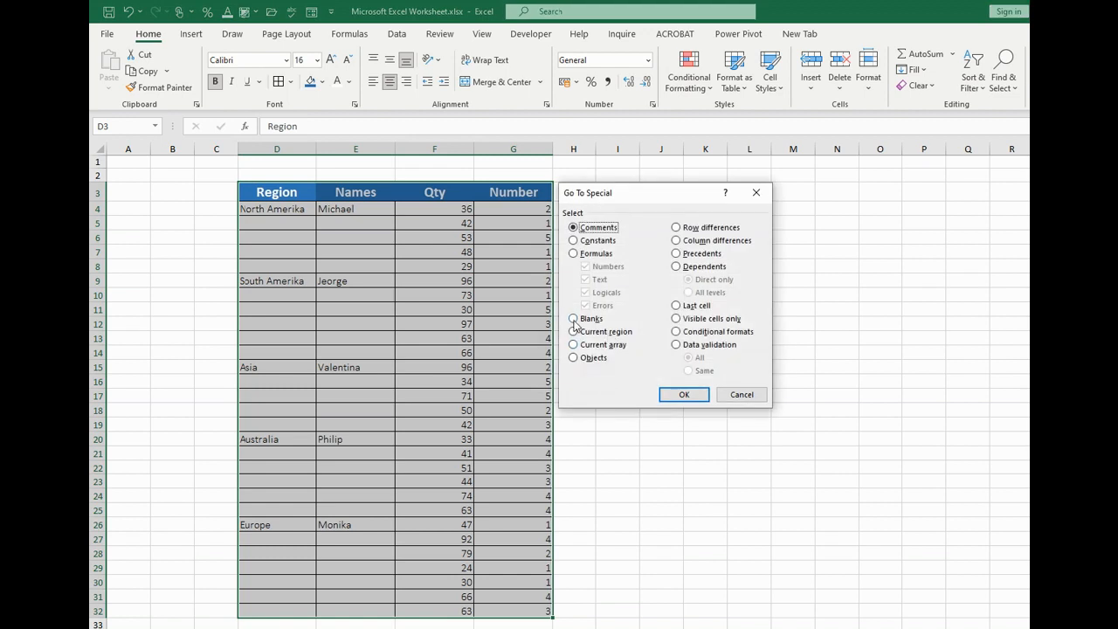
left_click(573, 318)
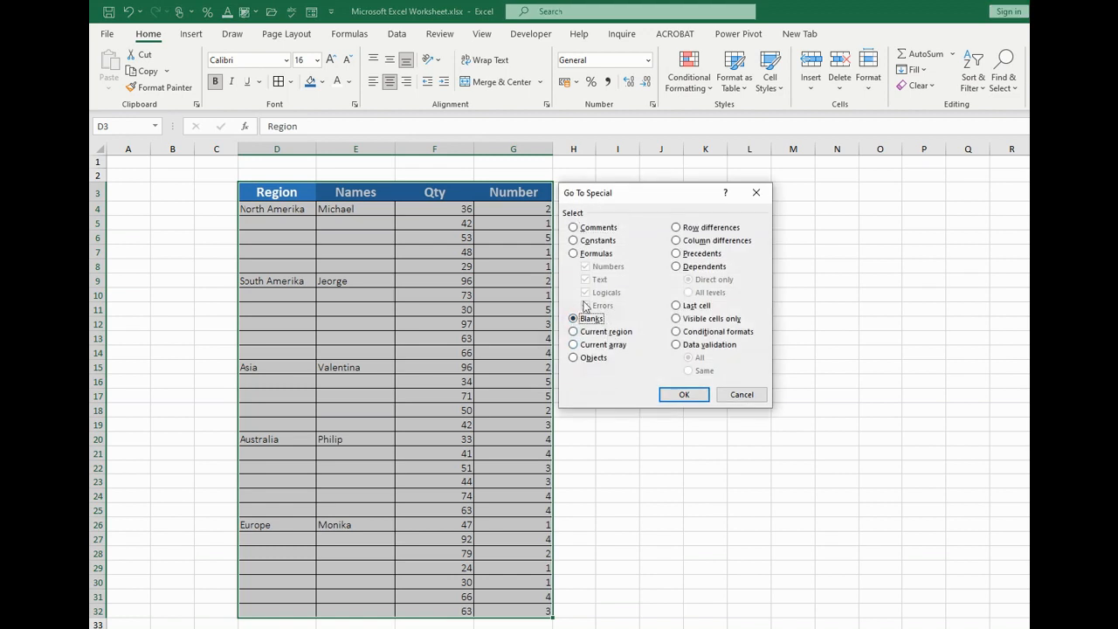
mouse_move(236, 496)
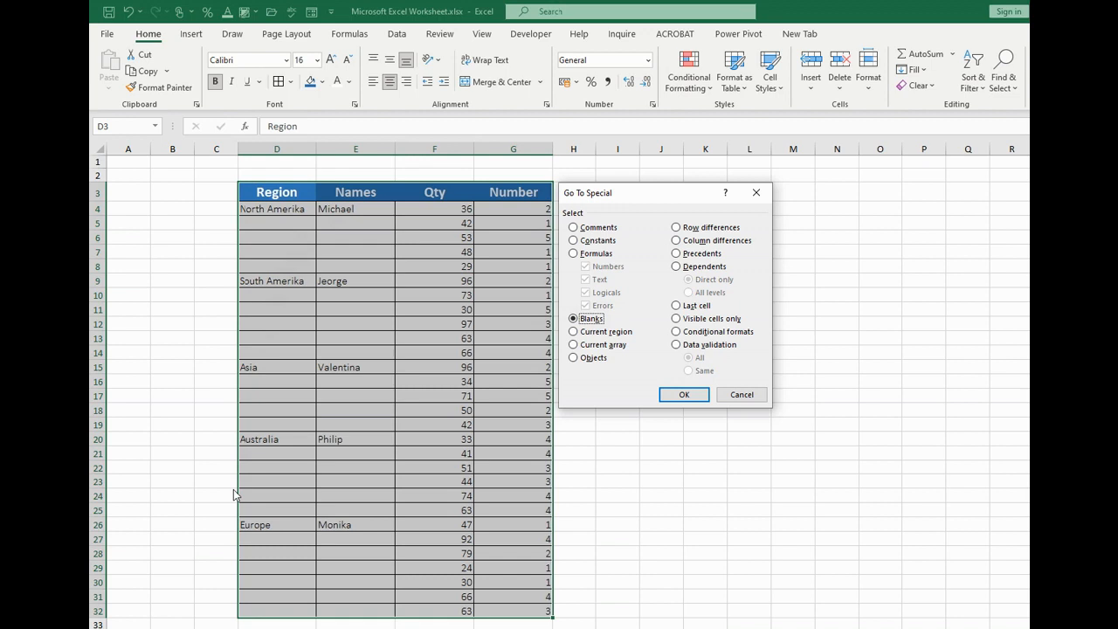
mouse_move(474, 467)
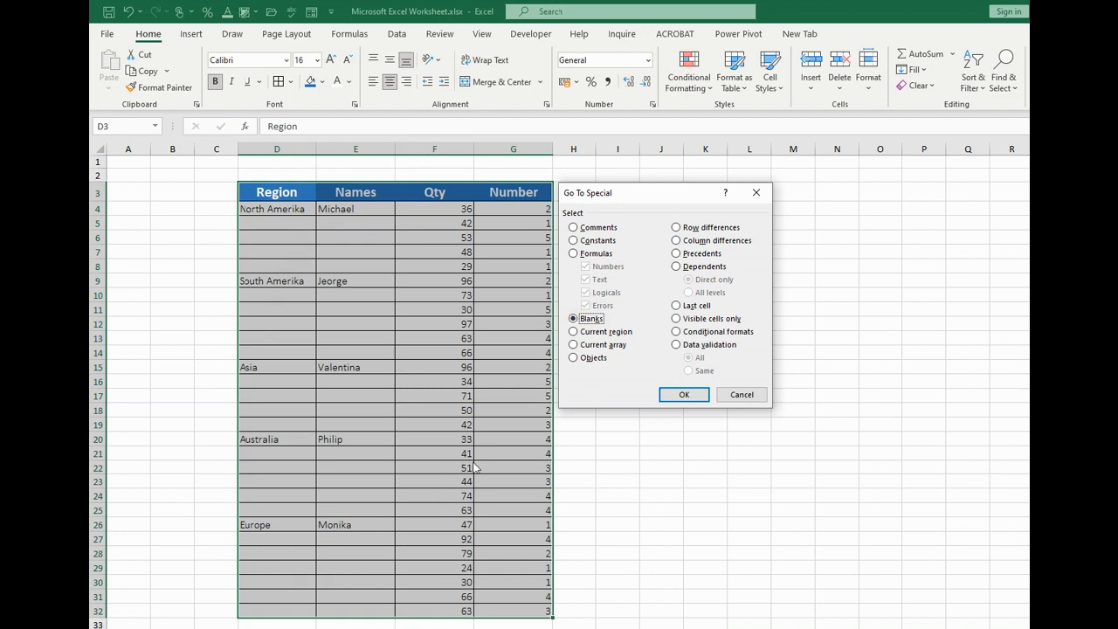
- Select only the blank cells and enter a formula referencing the cell above in each
left_click(684, 393)
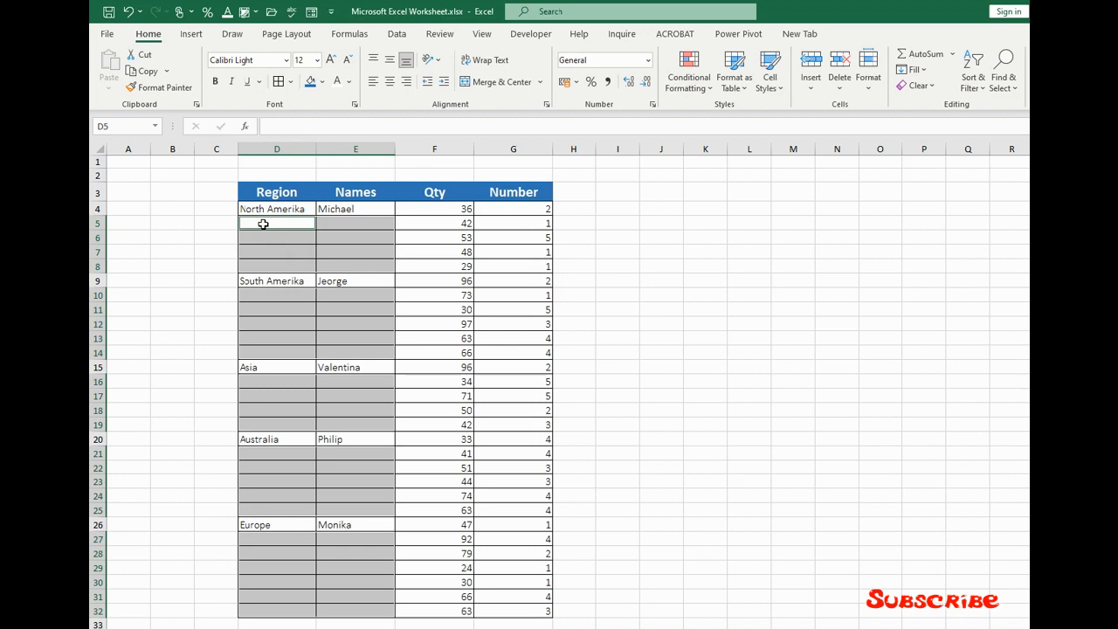
type("=")
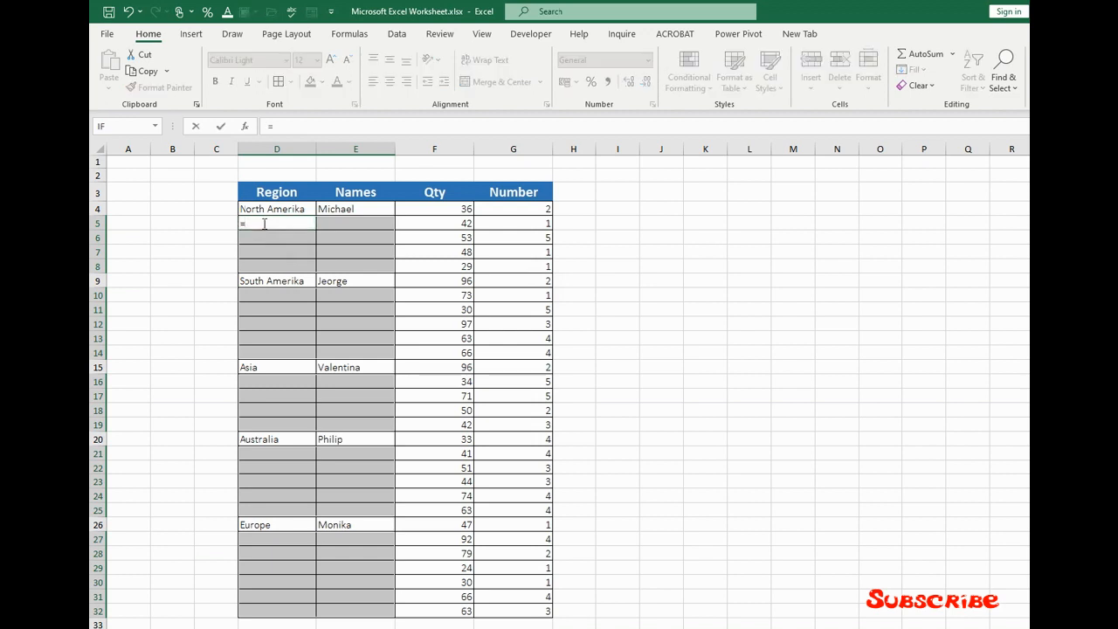
left_click(277, 209)
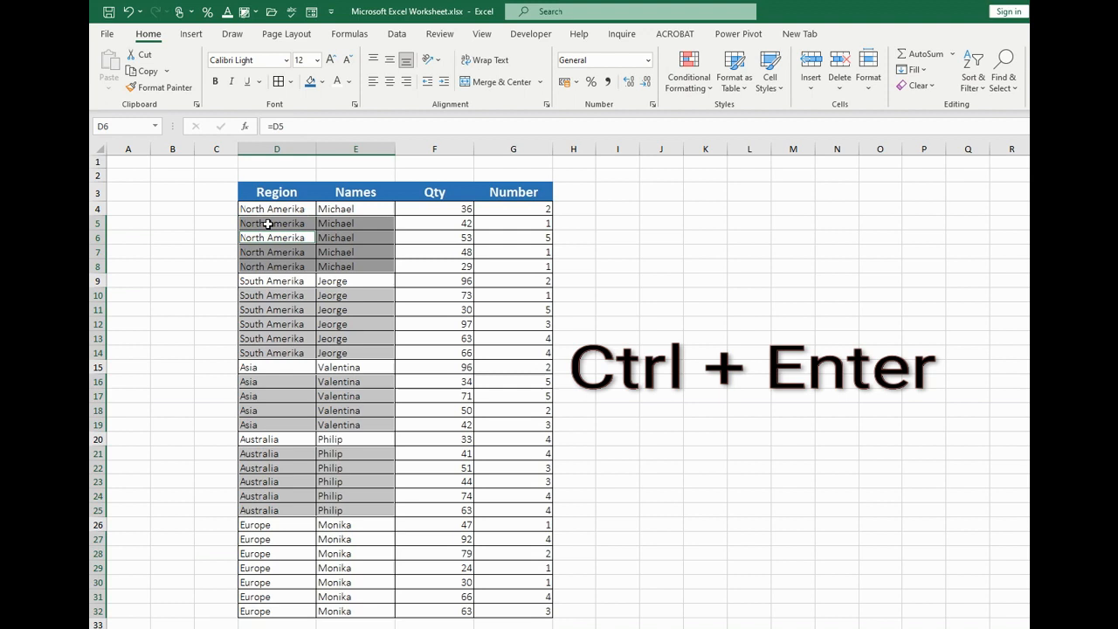
left_click(216, 174)
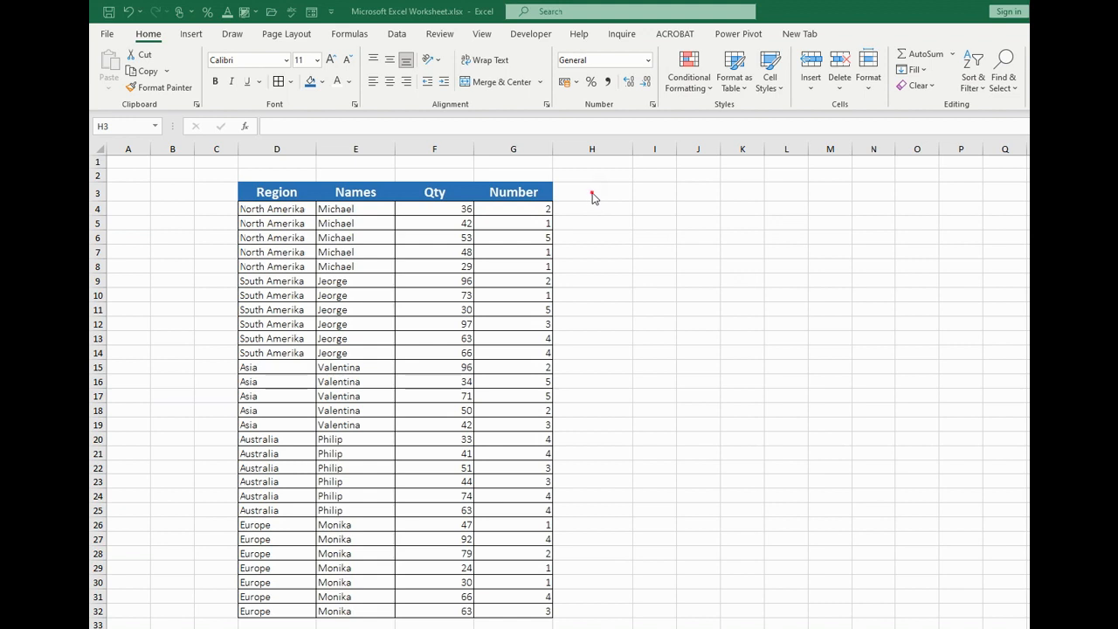
- Copy the blue Number header from G3 into H3 using Ctrl+R
left_click(514, 191)
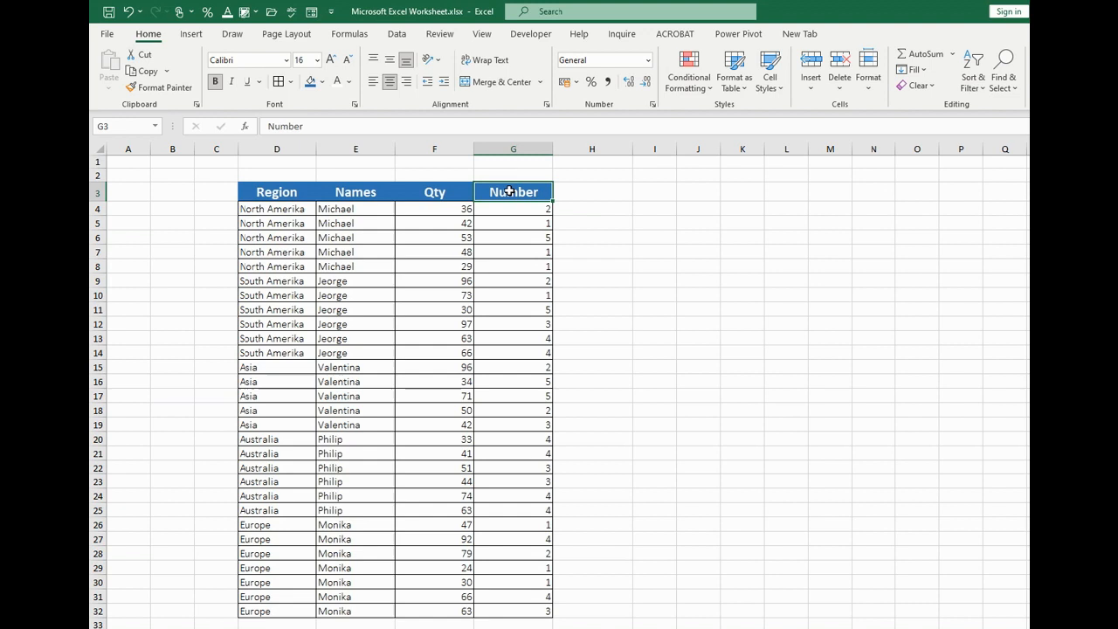
mouse_move(574, 194)
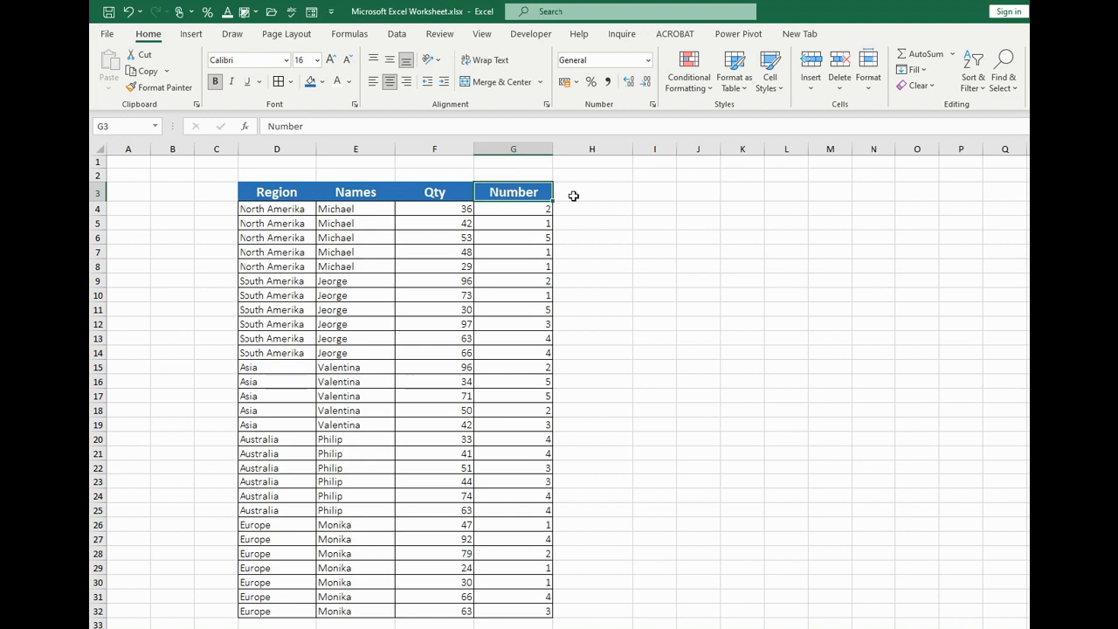
left_click(592, 191)
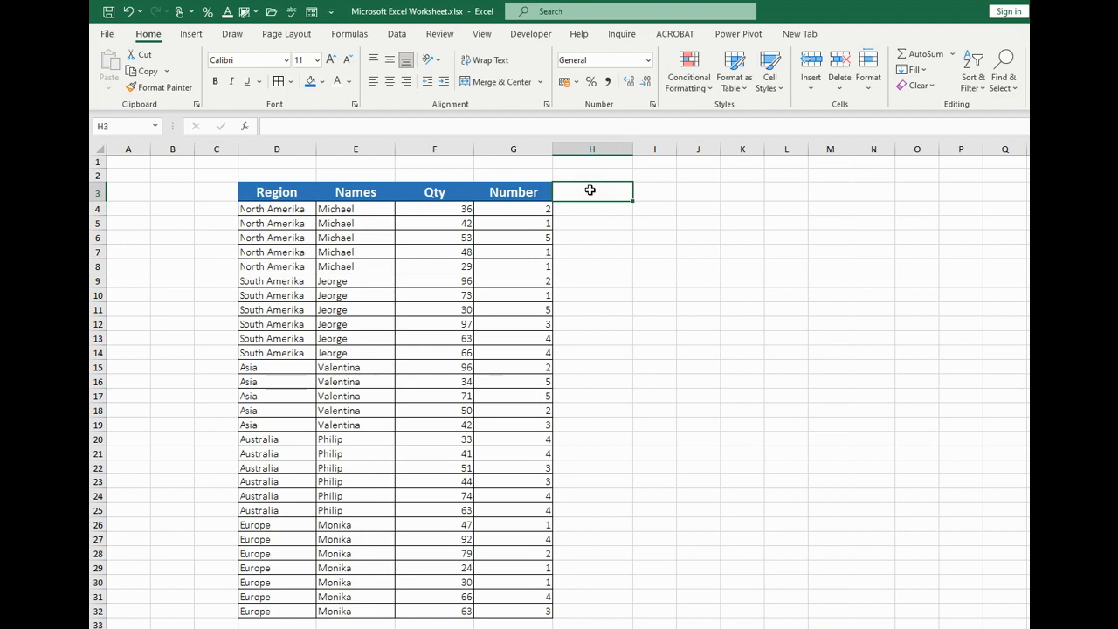
type("Number")
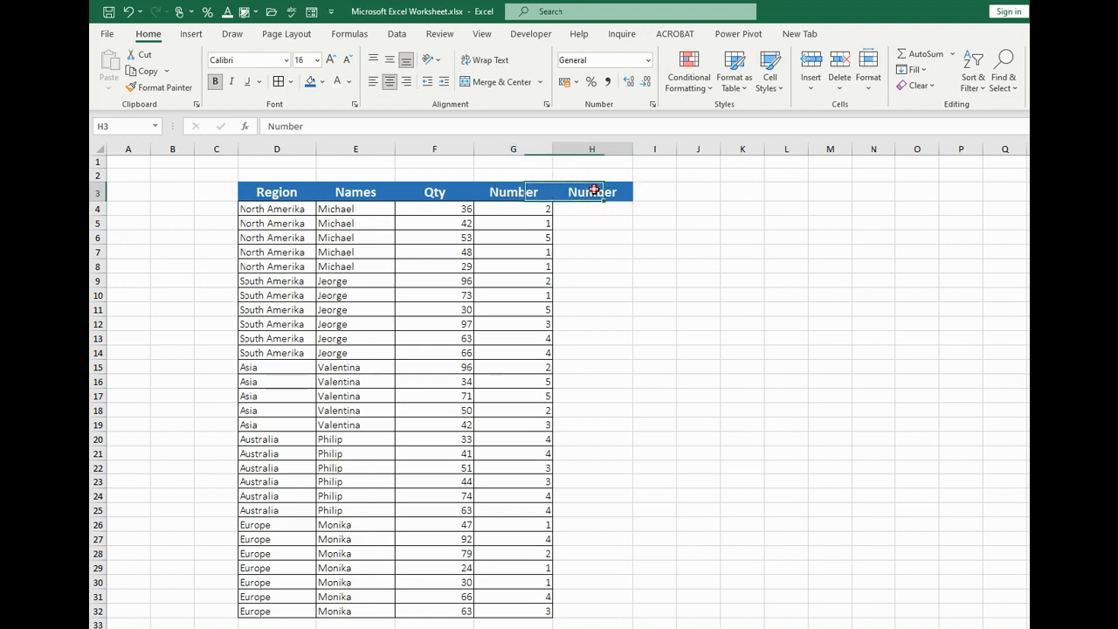
left_click(513, 192)
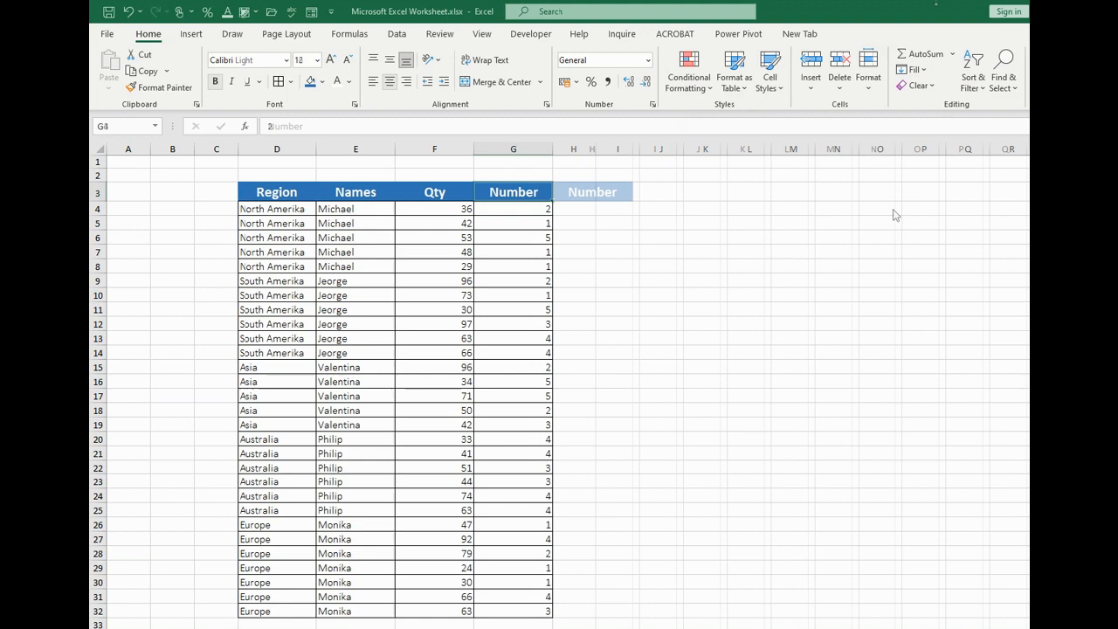
- Copy Number values G4:G9 and choose I4 as the paste destination
left_click(513, 208)
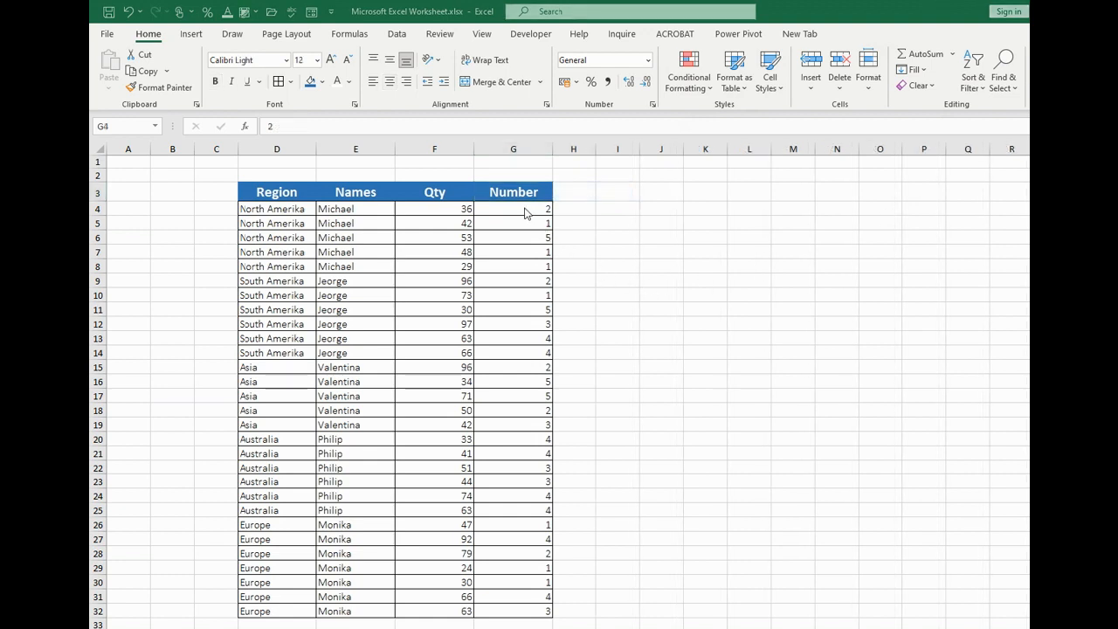
left_click_drag(513, 209, 513, 267)
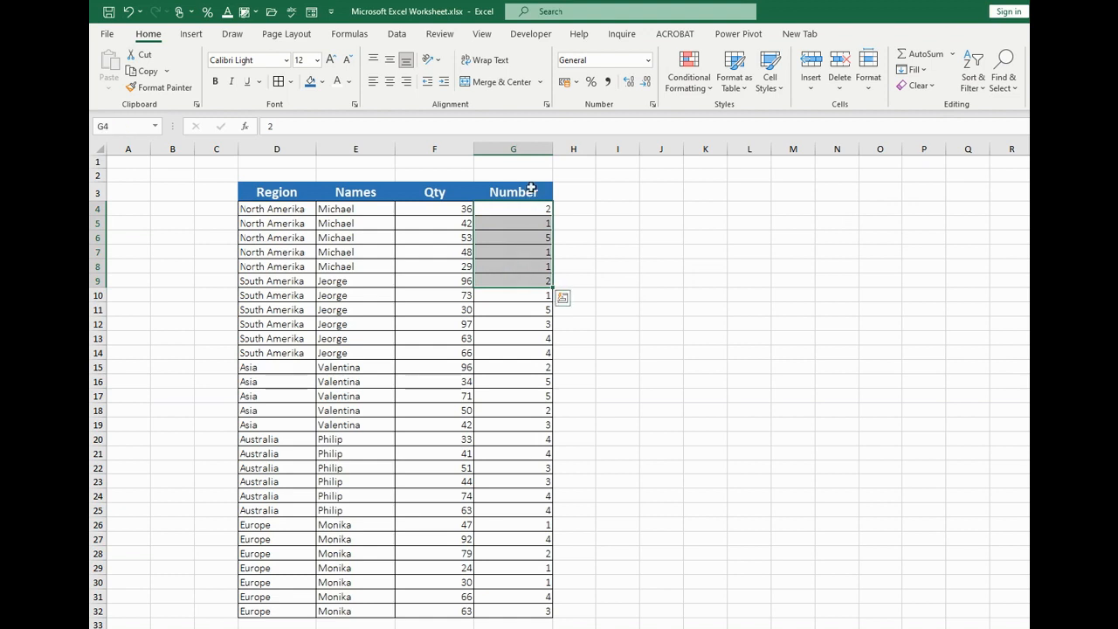
mouse_move(675, 204)
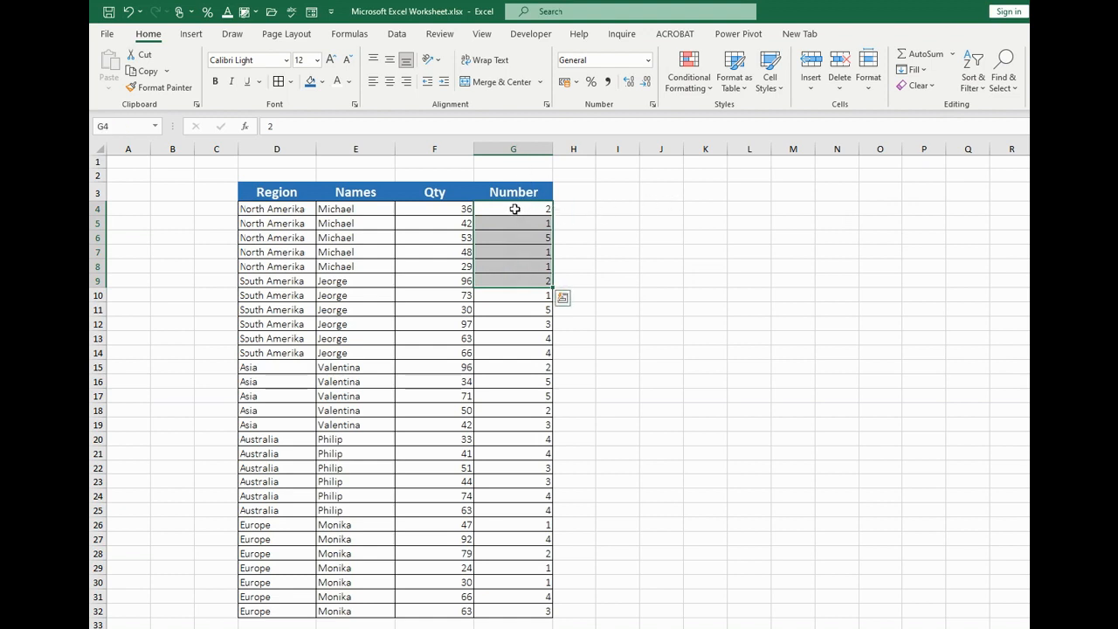
left_click_drag(514, 208, 514, 266)
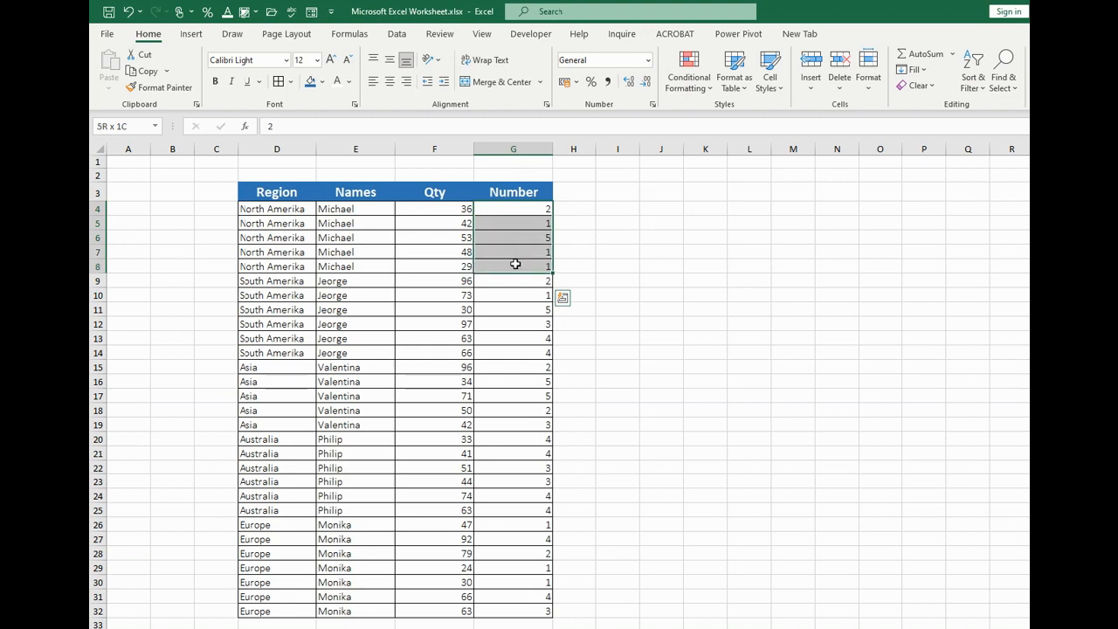
left_click(515, 280)
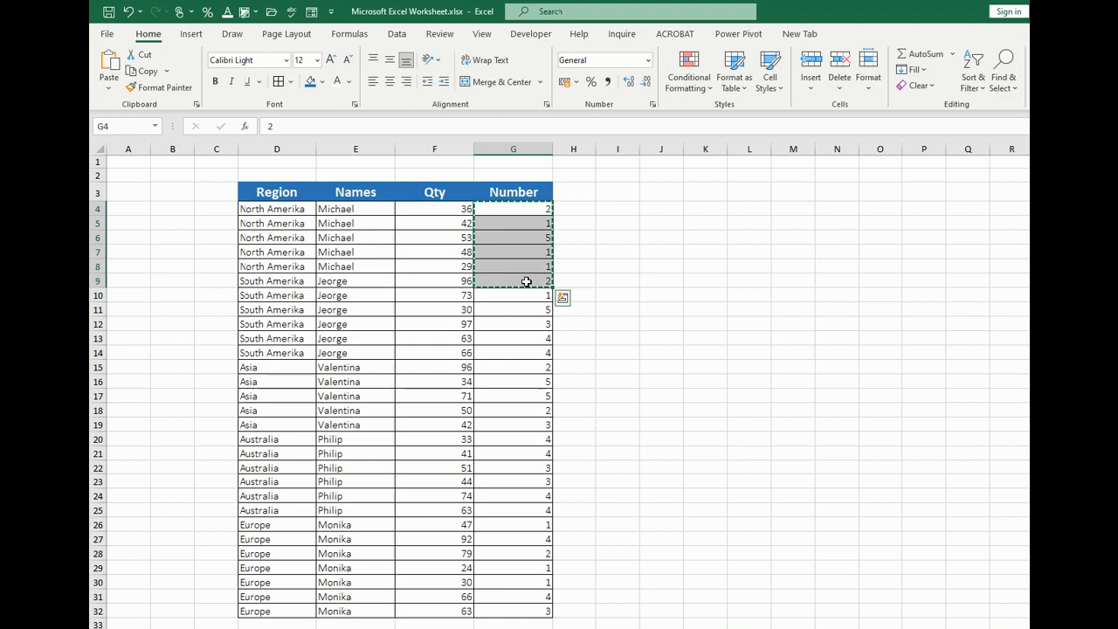
left_click(616, 208)
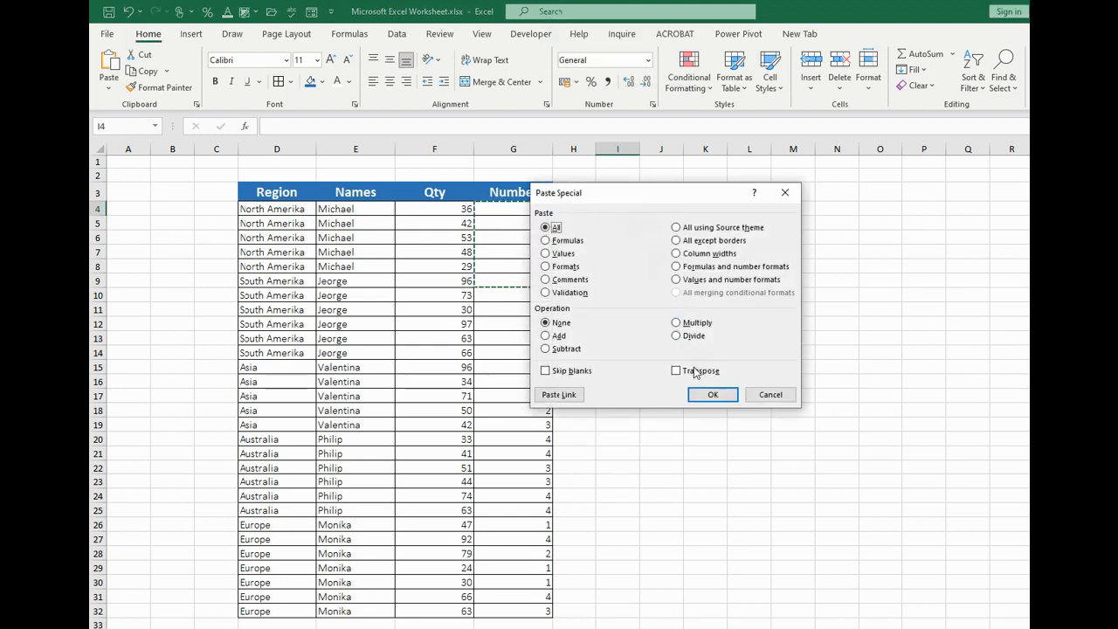
- Paste the six values transposed into I4:N4 and select the new row
left_click(676, 370)
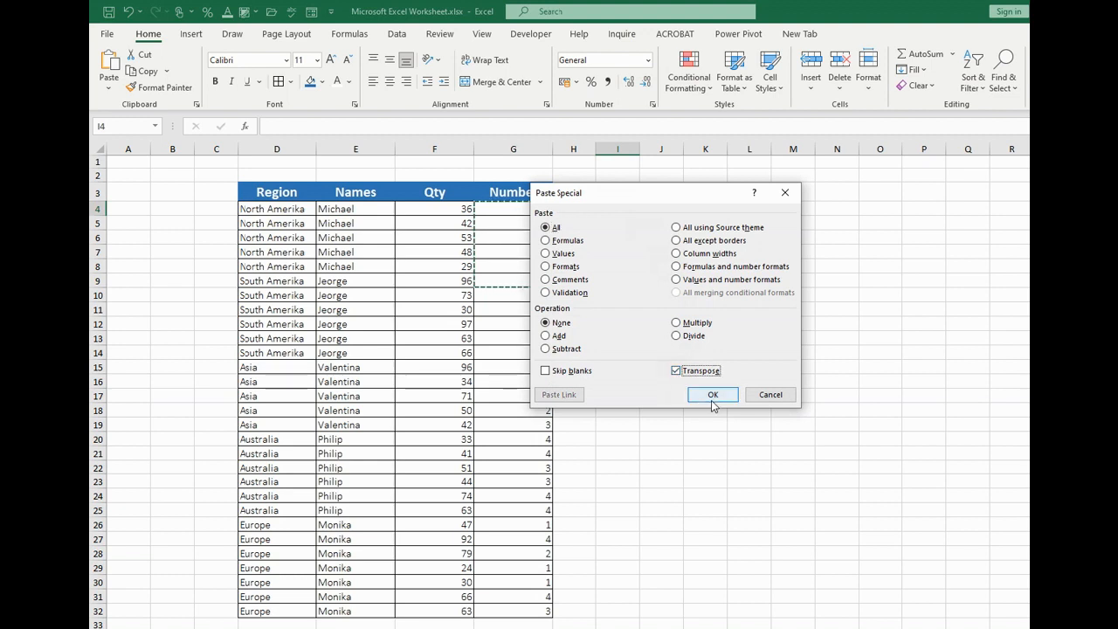
left_click(712, 394)
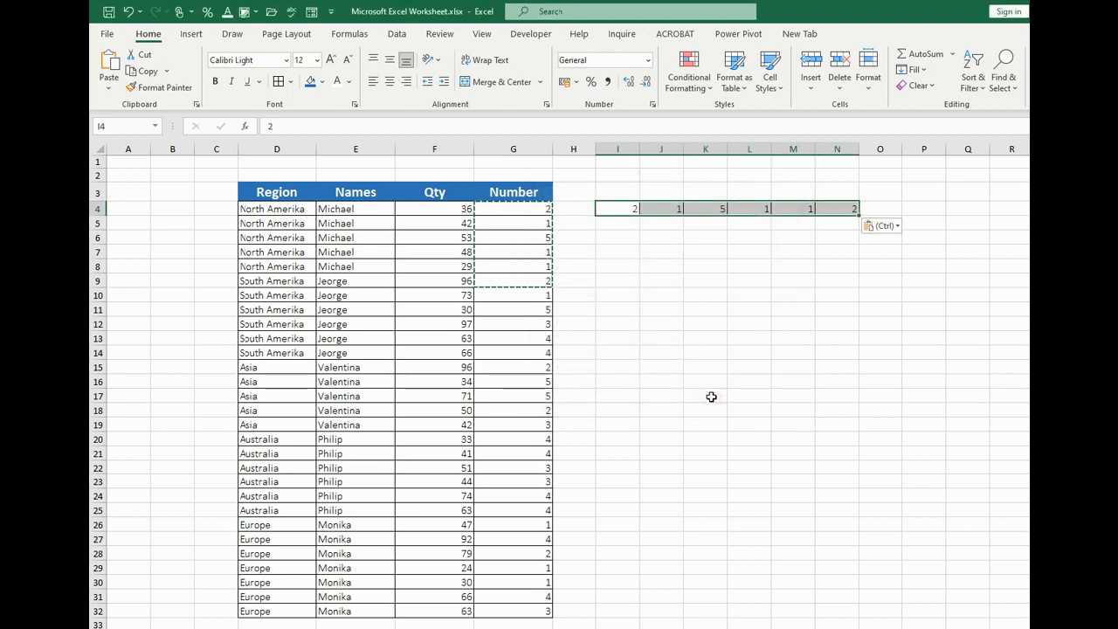
mouse_move(539, 273)
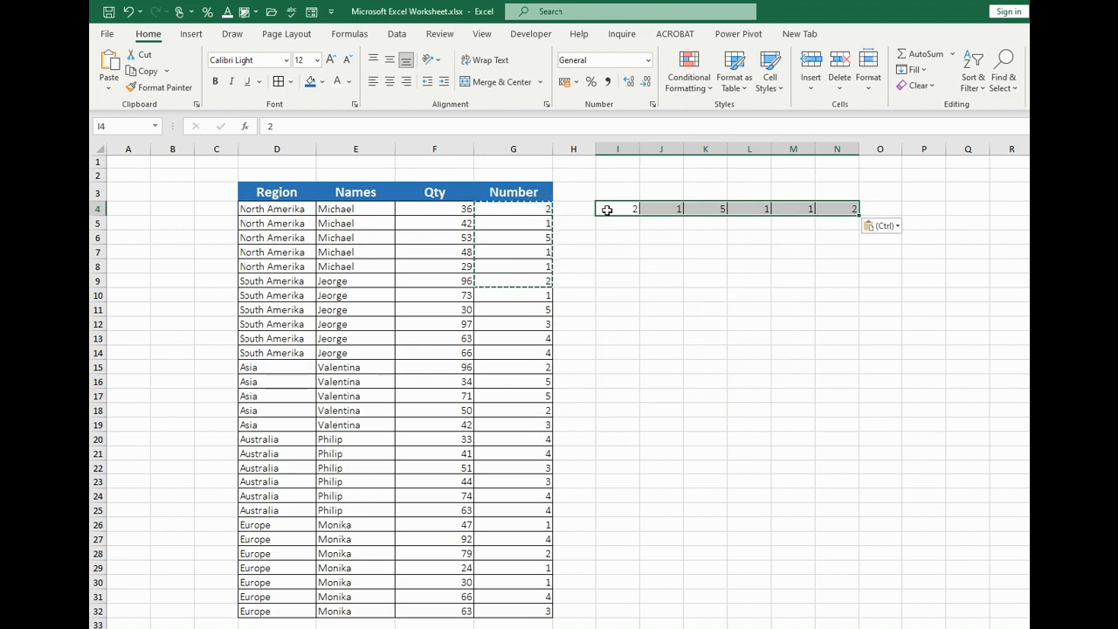
left_click_drag(616, 208, 836, 208)
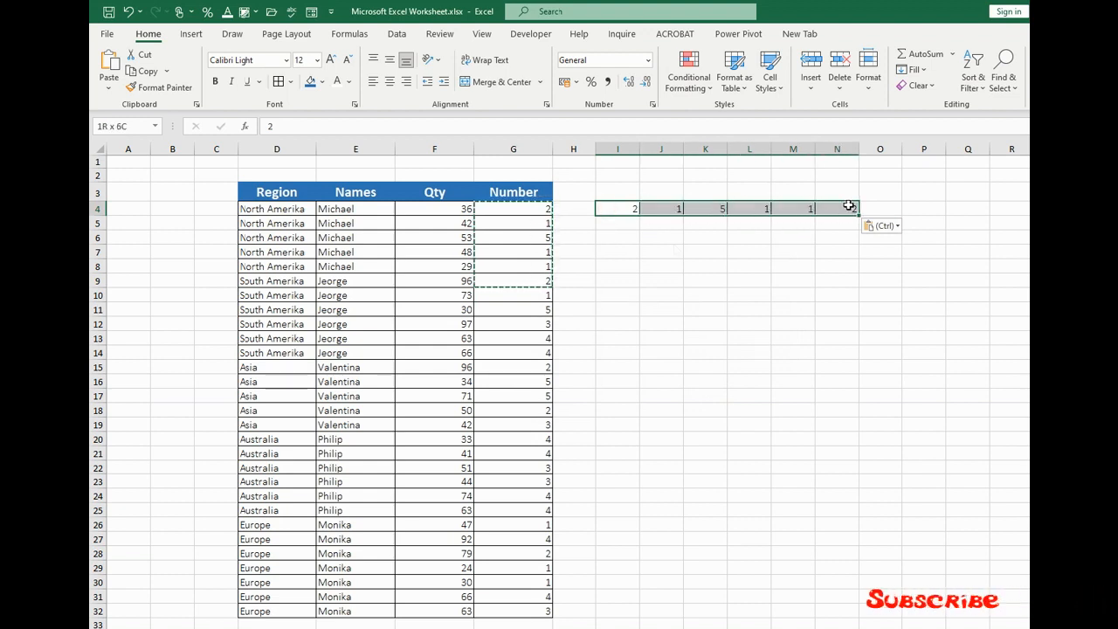